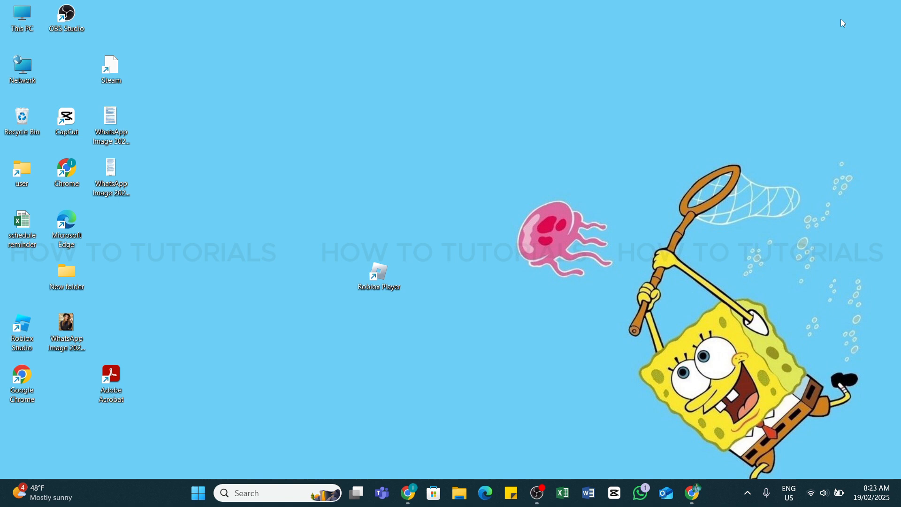
{"action": "mouse_move", "coordinate": [742, 139]}
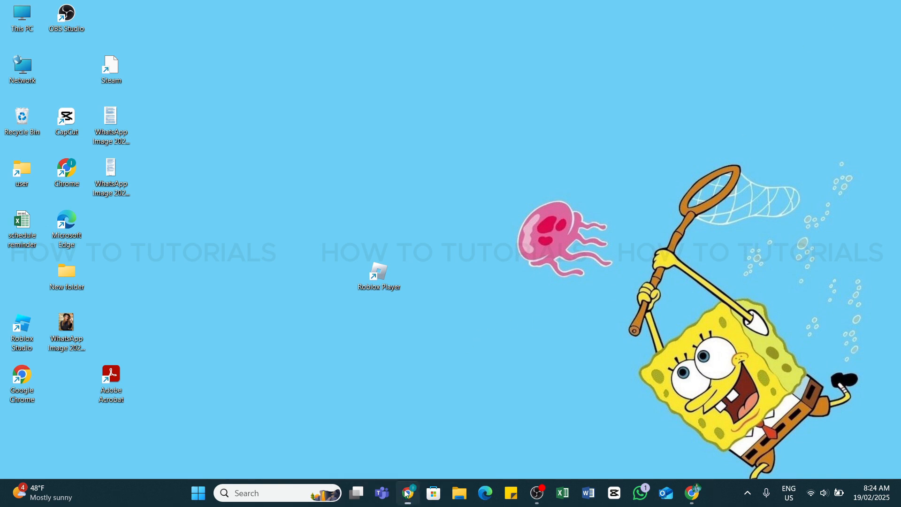
Launch Chrome and go to swisstransfer.com from the address bar
{"action": "left_click", "coordinate": [407, 493]}
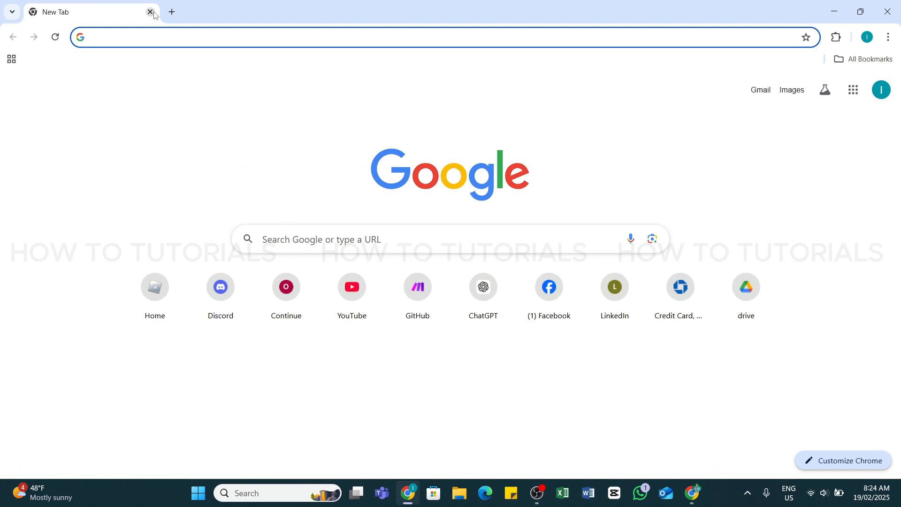
{"action": "type", "text": "swisstransfer.com/en-us"}
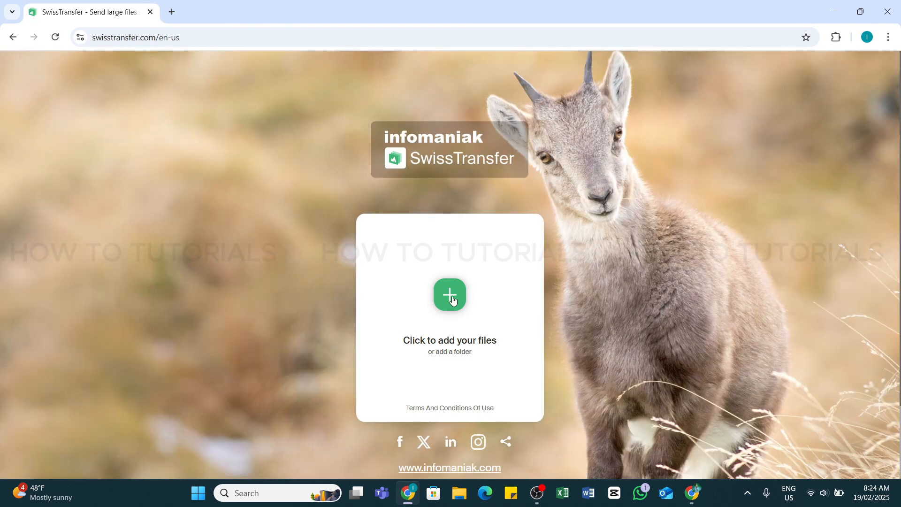
Add the WhatsApp Video 2024-07-06 .mp4 file to the transfer via the green + button
{"action": "left_click", "coordinate": [450, 294]}
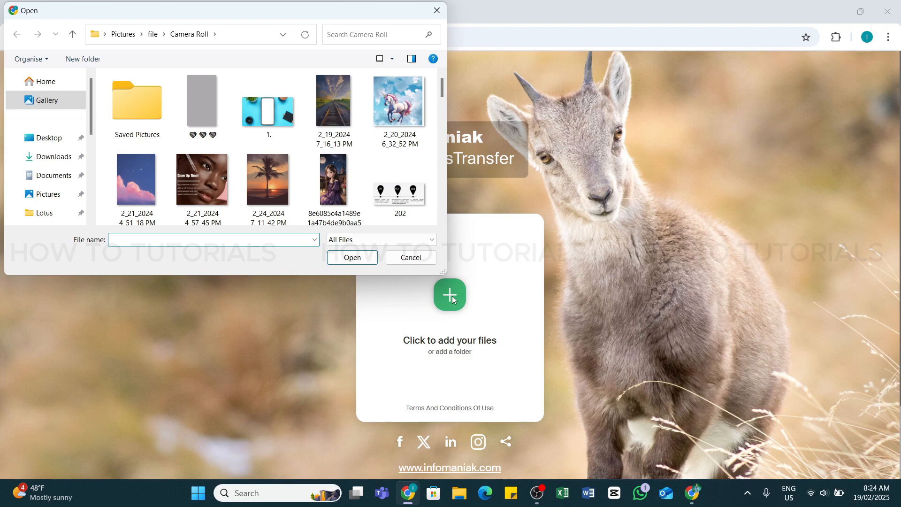
{"action": "mouse_move", "coordinate": [31, 256]}
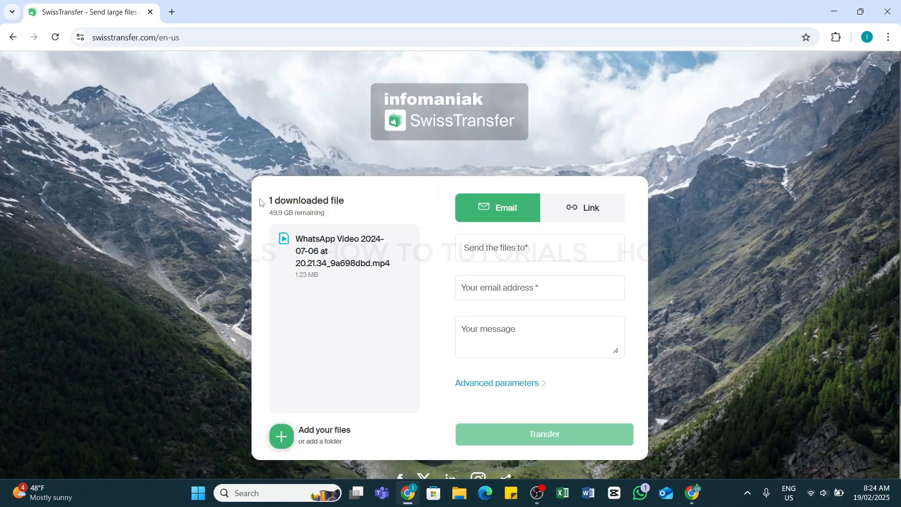
{"action": "mouse_move", "coordinate": [591, 218]}
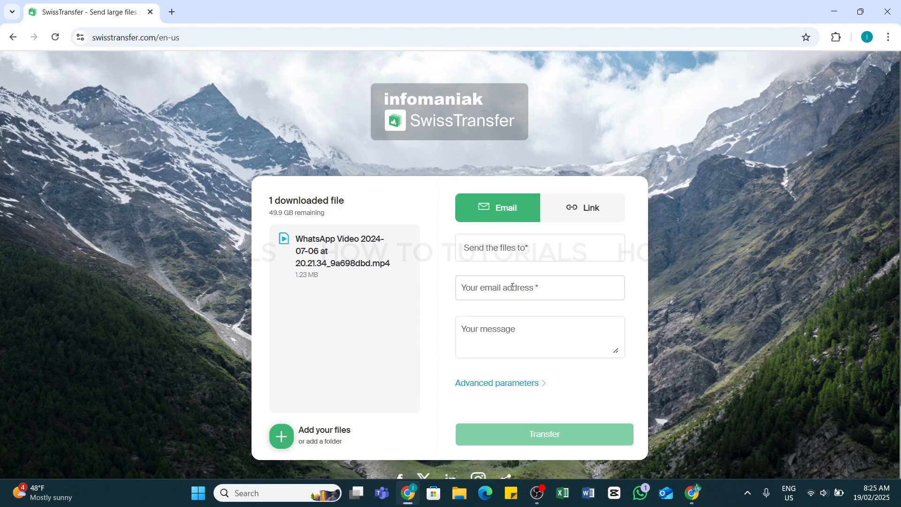
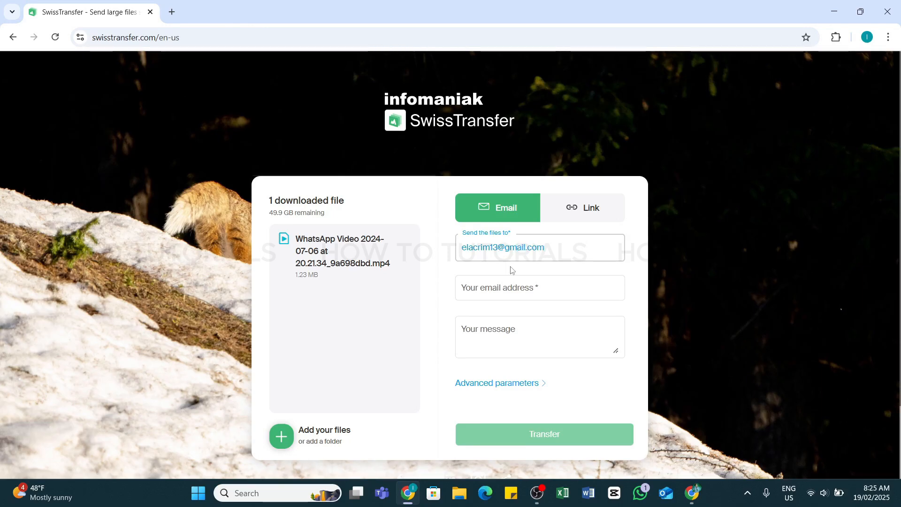
{"action": "left_click", "coordinate": [539, 312]}
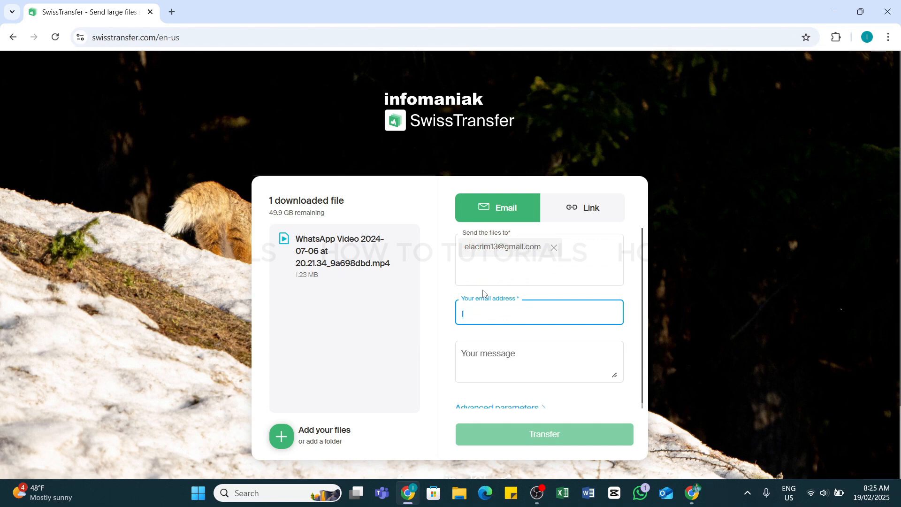
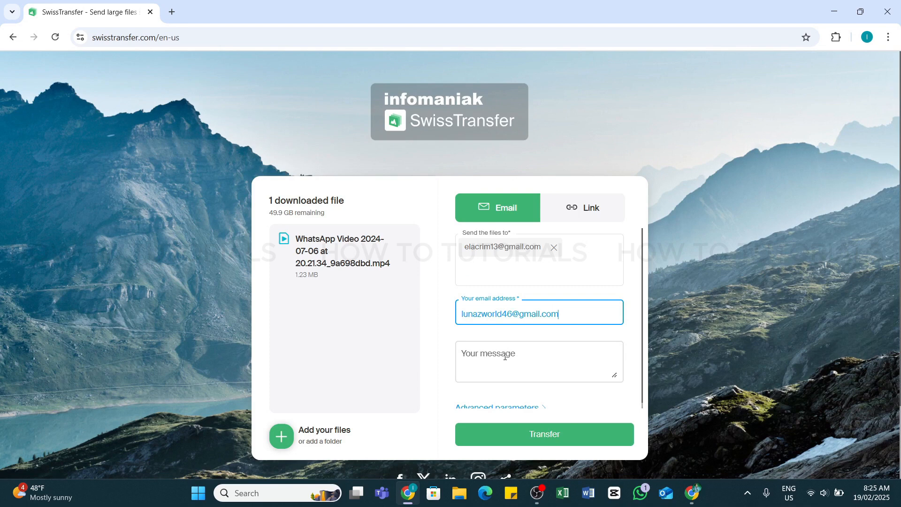
{"action": "type", "text": "whatsapp video"}
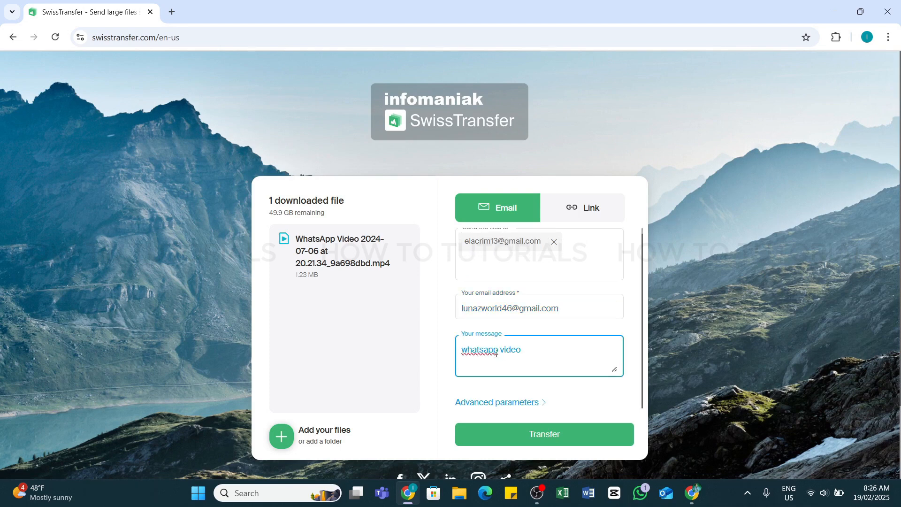
{"action": "mouse_move", "coordinate": [384, 349]}
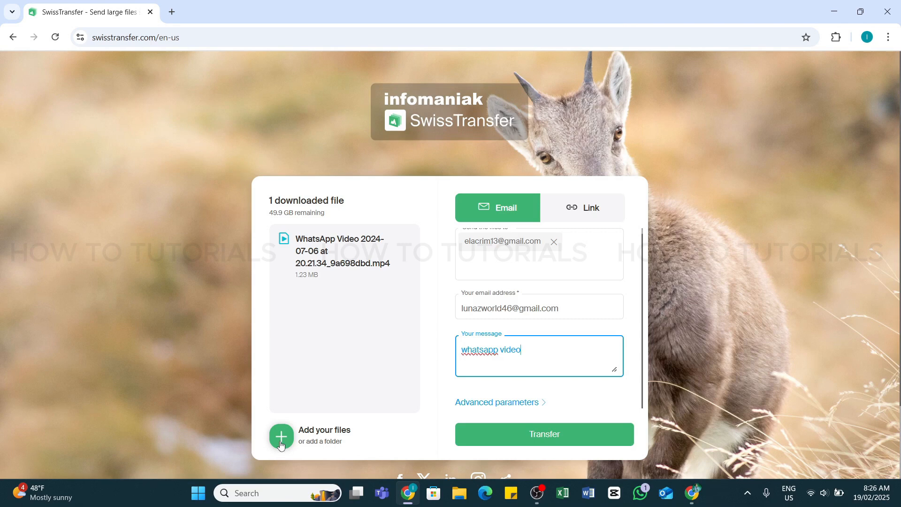
{"action": "mouse_move", "coordinate": [594, 207]}
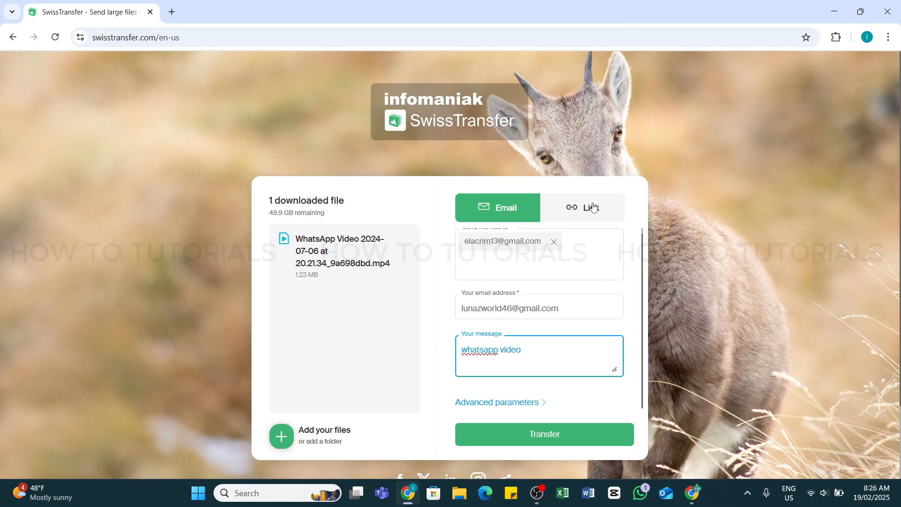
Switch to Link sharing and expand Advanced parameters (30 days, 250 downloads, English)
{"action": "left_click", "coordinate": [589, 208]}
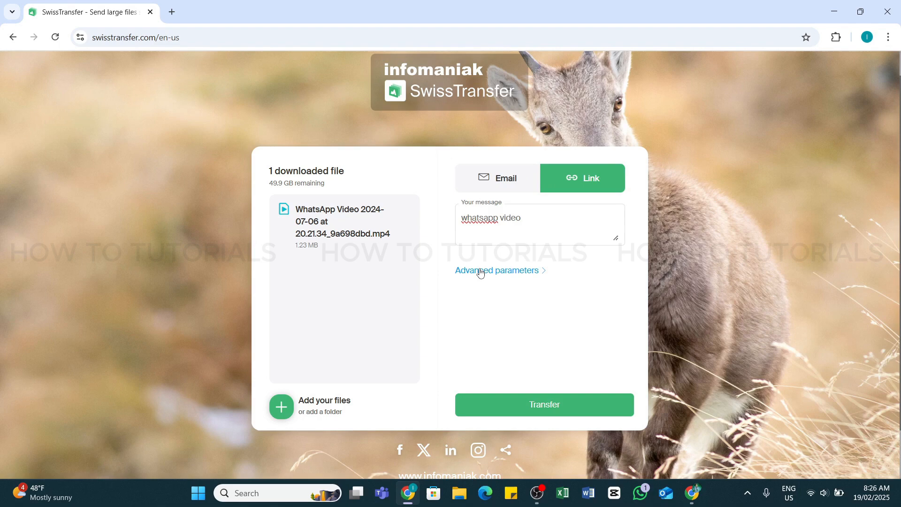
{"action": "left_click", "coordinate": [497, 271]}
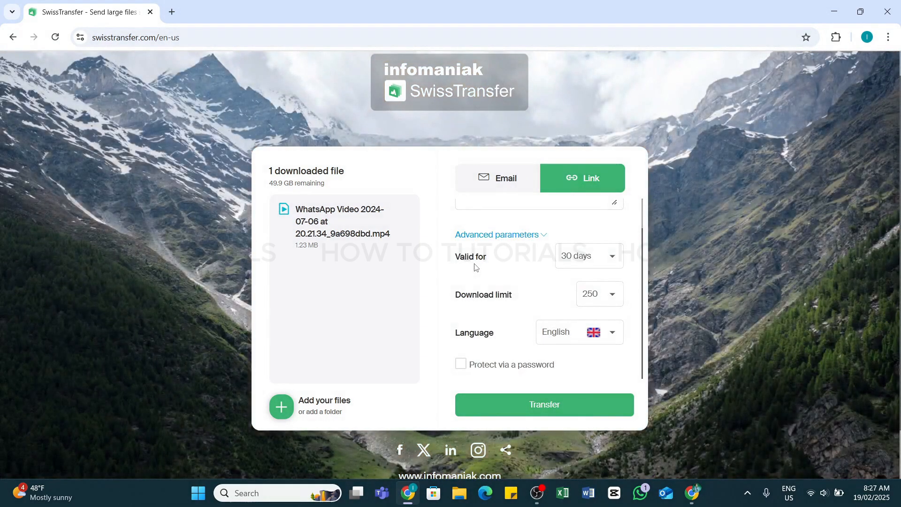
{"action": "mouse_move", "coordinate": [477, 275]}
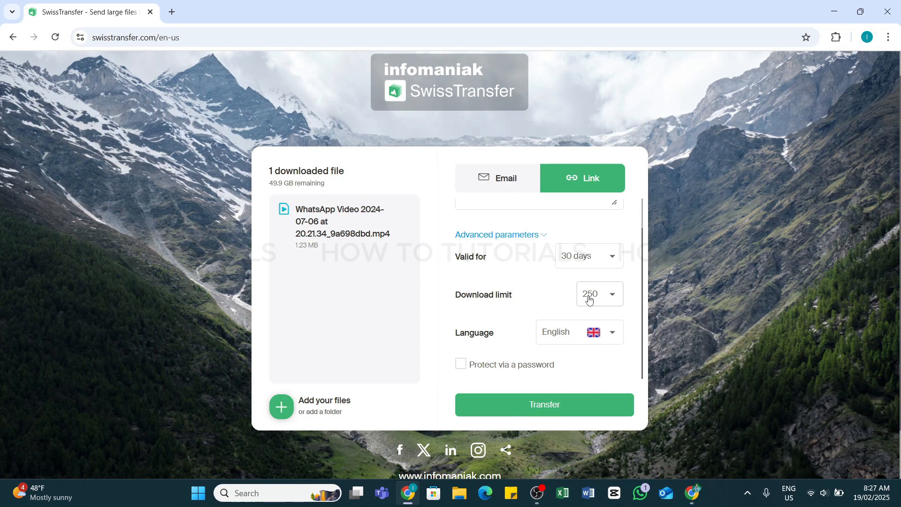
{"action": "mouse_move", "coordinate": [597, 305]}
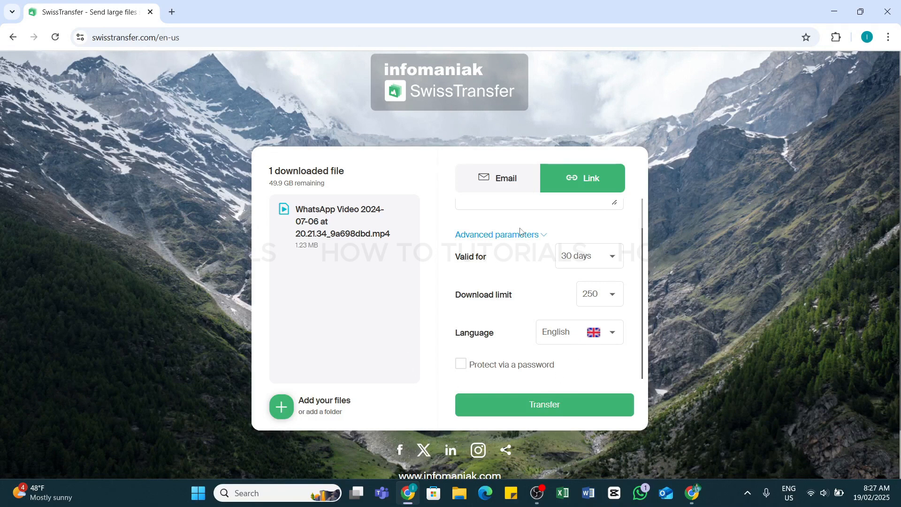
Switch back to Email sending and submit the transfer
{"action": "left_click", "coordinate": [498, 178]}
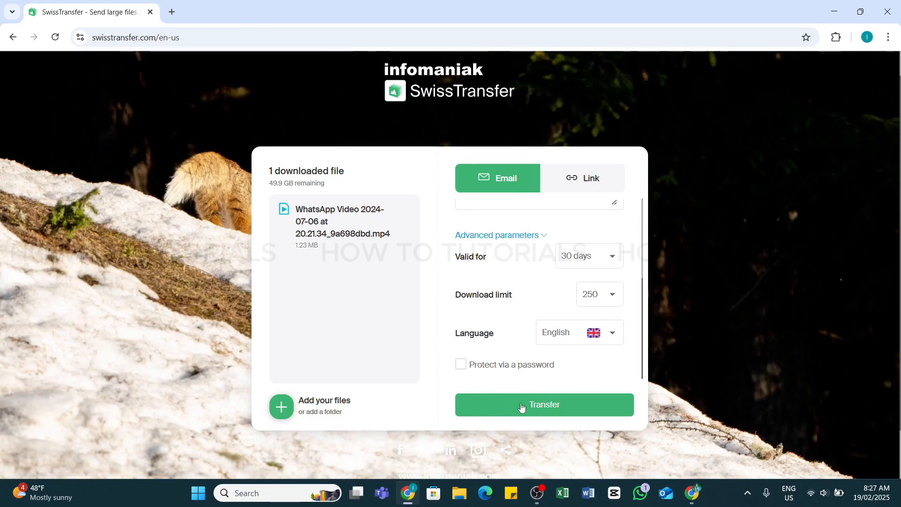
{"action": "left_click", "coordinate": [545, 405]}
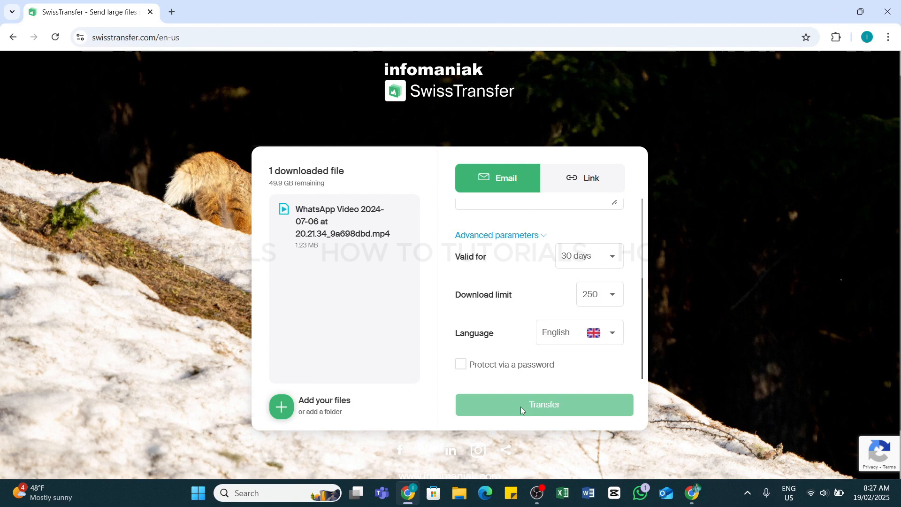
{"action": "left_click", "coordinate": [545, 405]}
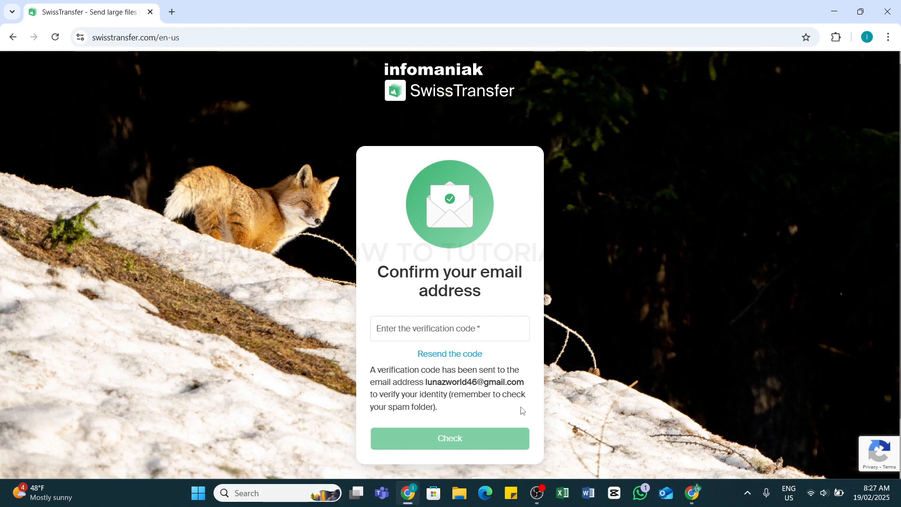
{"action": "left_click", "coordinate": [450, 328]}
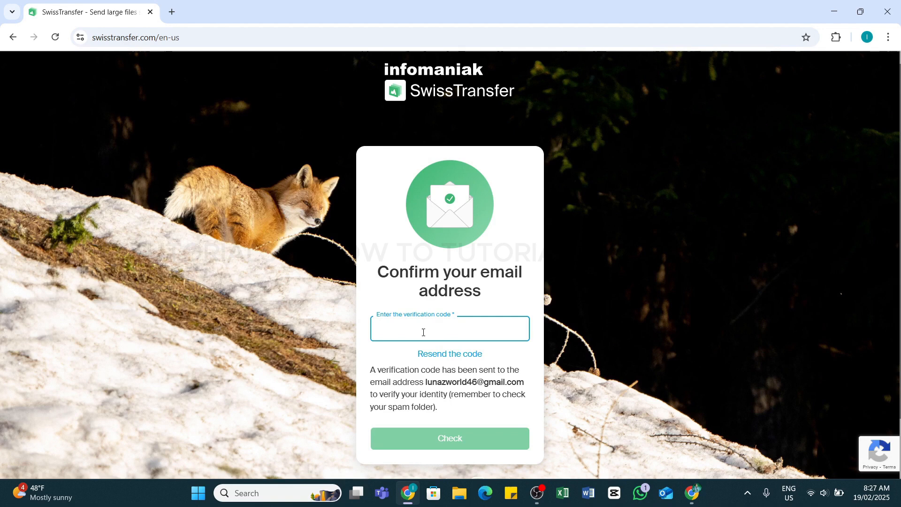
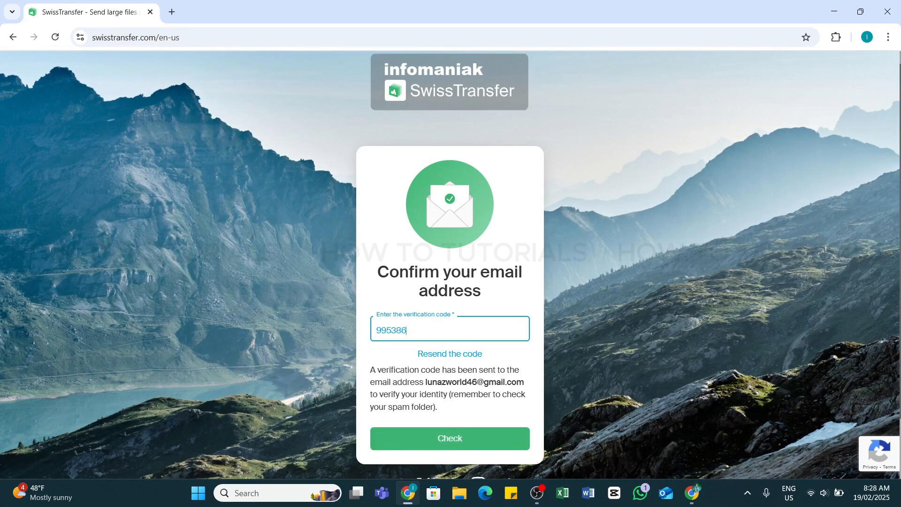
{"action": "left_click", "coordinate": [450, 438]}
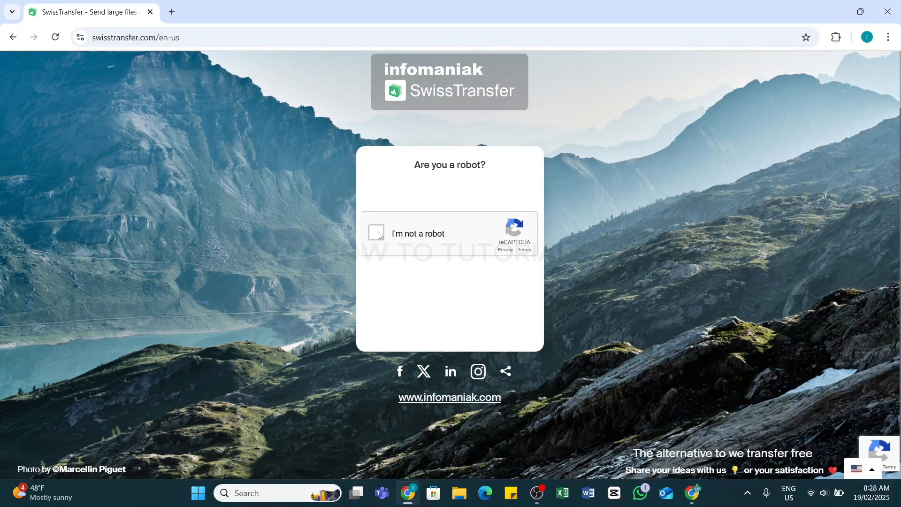
Confirm 'I'm not a robot' to reach the Congratulations page, then launch File Explorer
{"action": "left_click", "coordinate": [378, 233]}
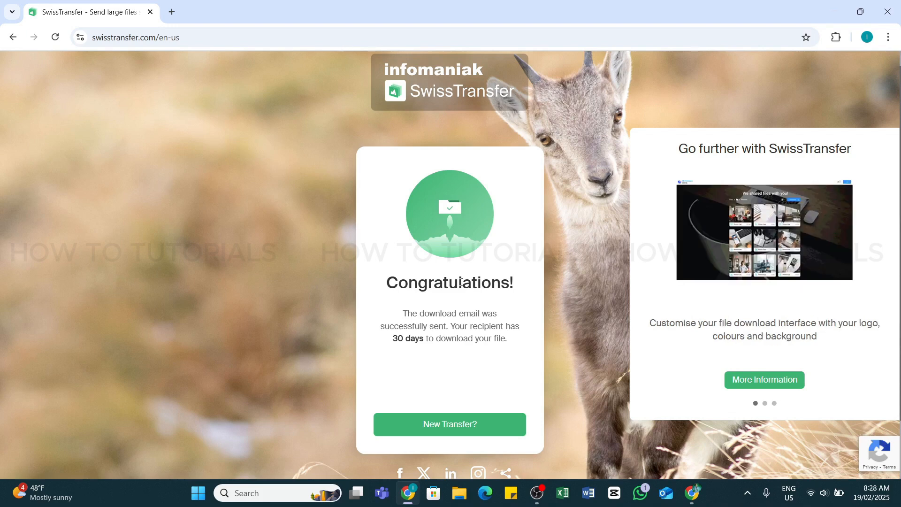
{"action": "mouse_move", "coordinate": [420, 317]}
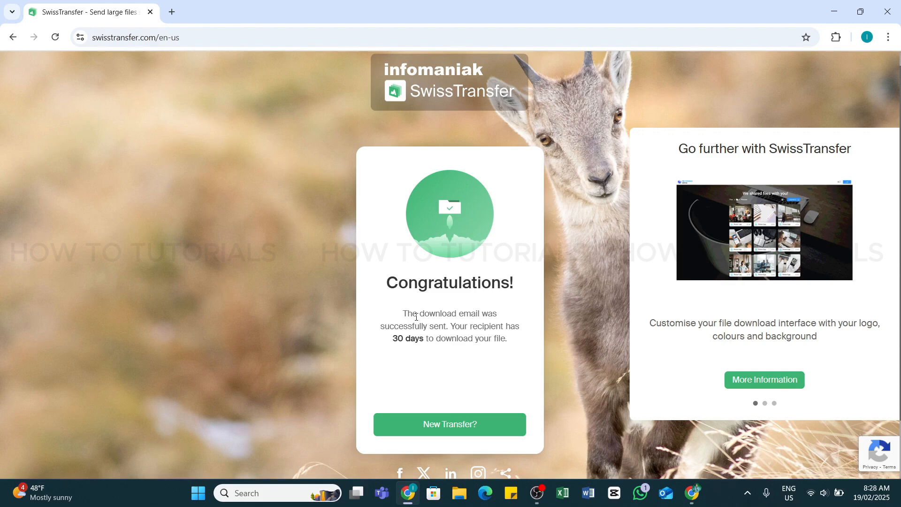
{"action": "mouse_move", "coordinate": [449, 326]}
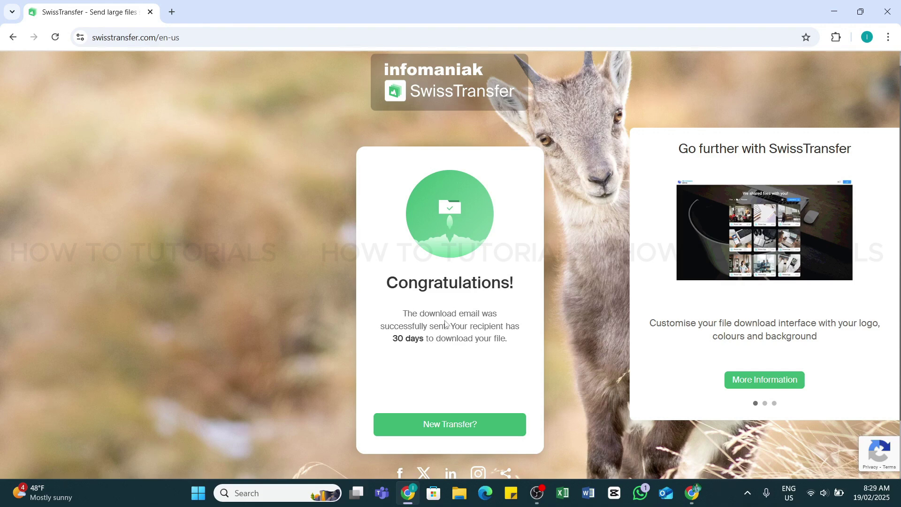
{"action": "left_click", "coordinate": [459, 492]}
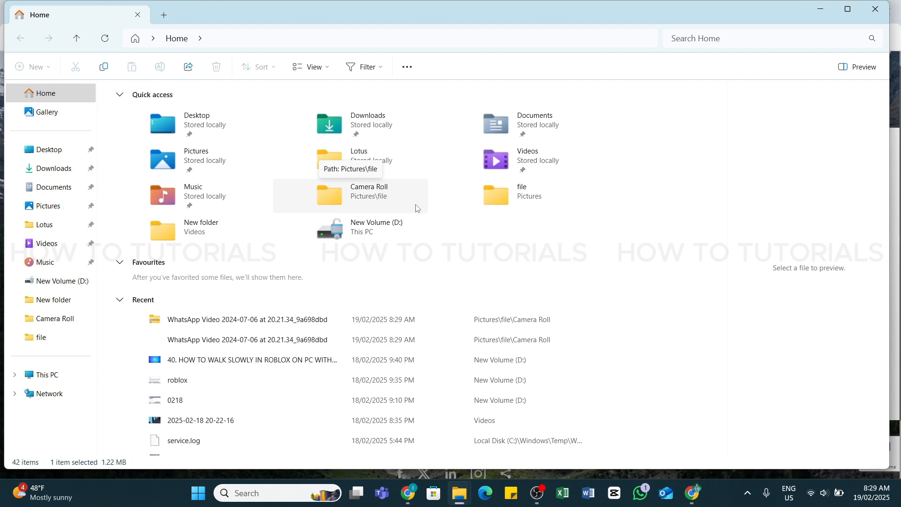